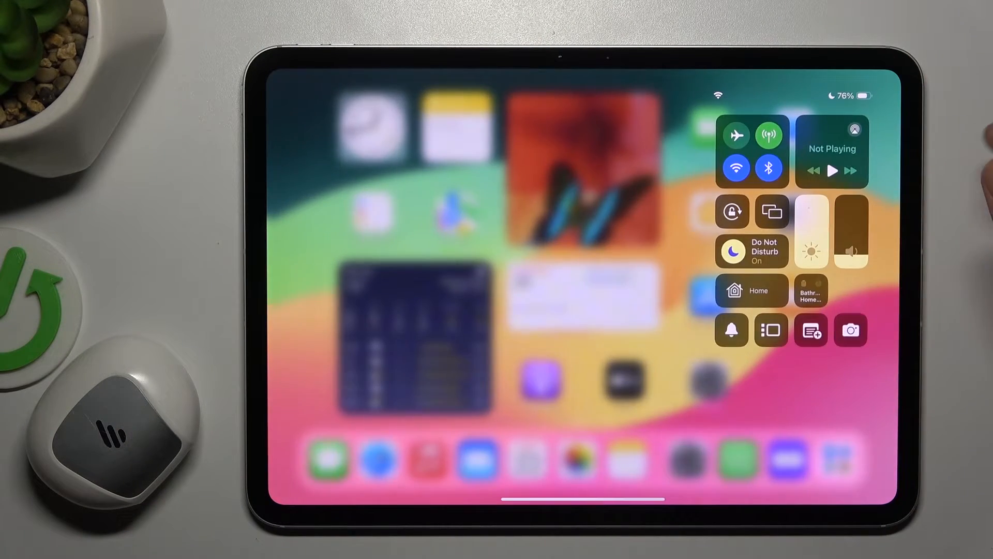
Toggle Bluetooth off in Control Centre, accept the accessories-disconnect notice, and toggle it again
left_click(769, 167)
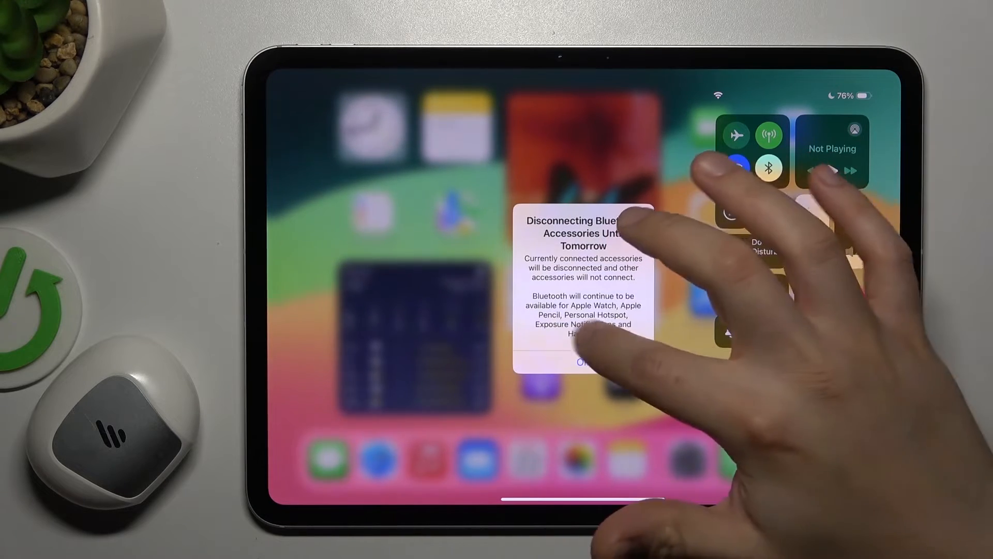
left_click(583, 363)
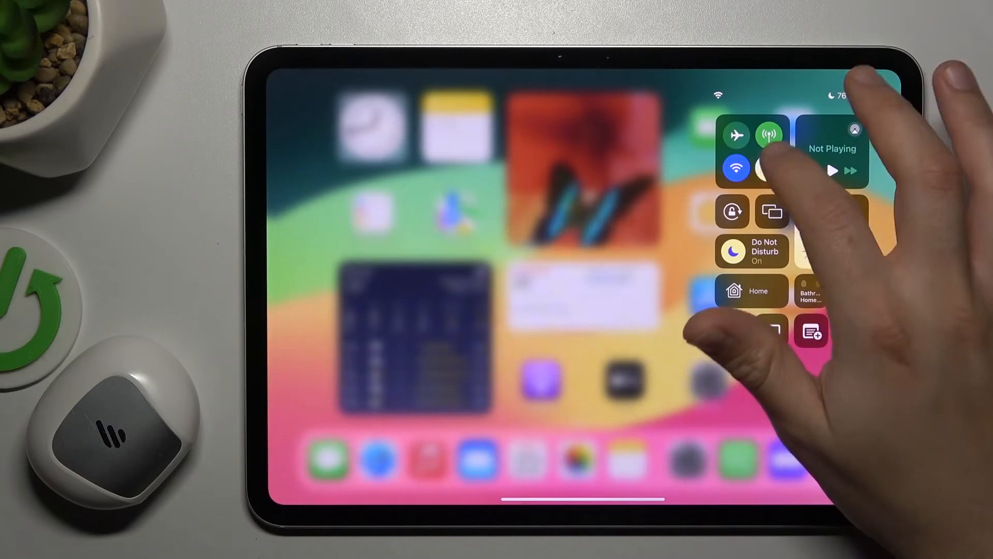
left_click(769, 169)
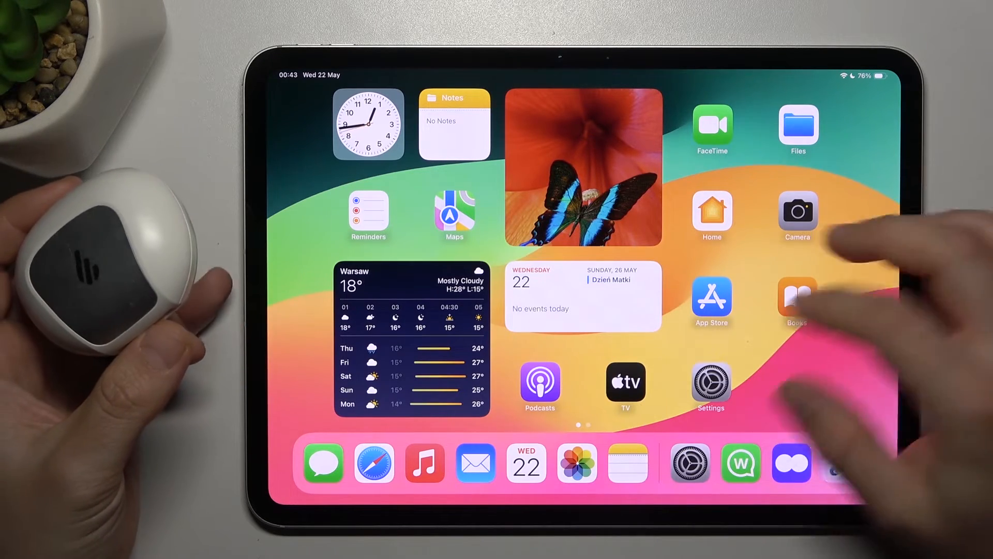
Visit General > Transfer or Reset iPad in Settings, then return to General
left_click(710, 386)
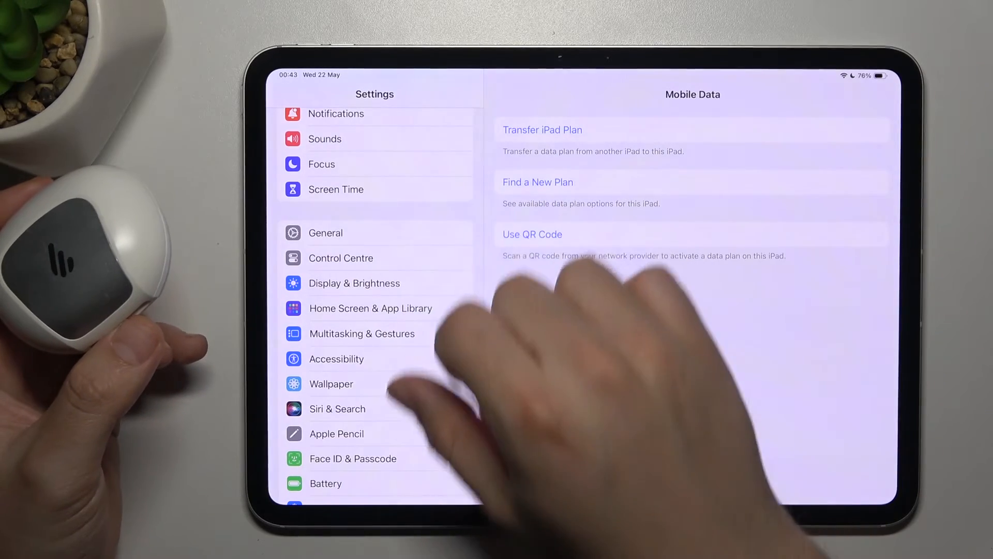
left_click(325, 233)
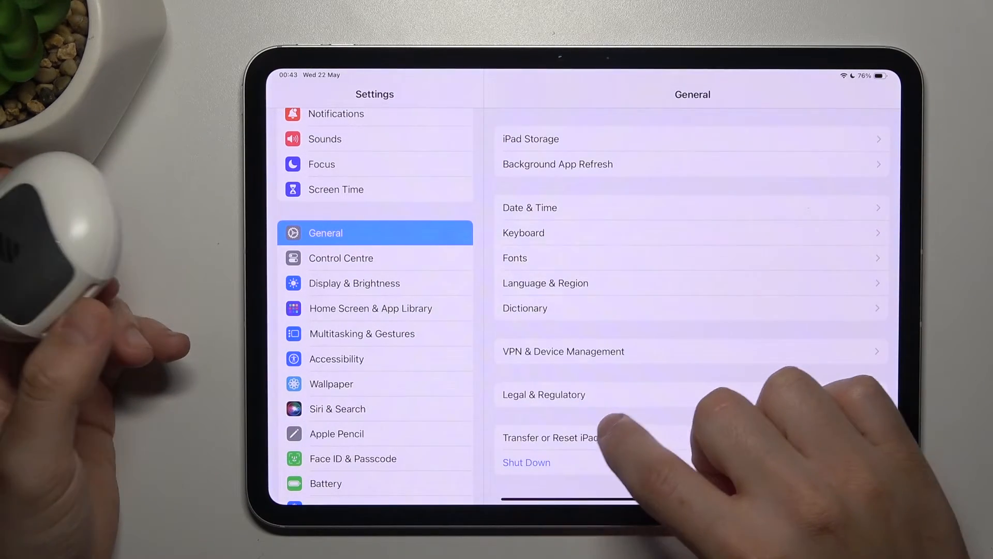
left_click(551, 438)
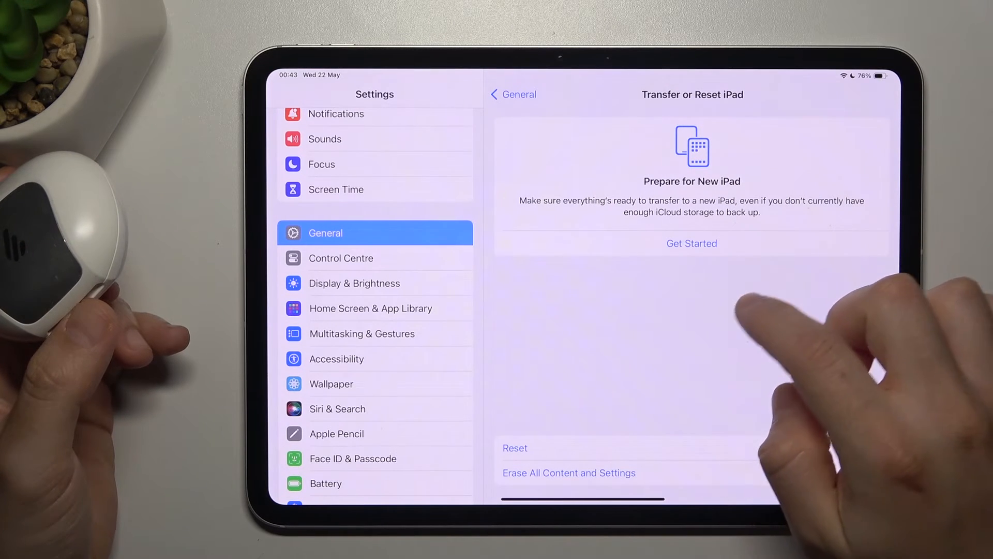
left_click(515, 448)
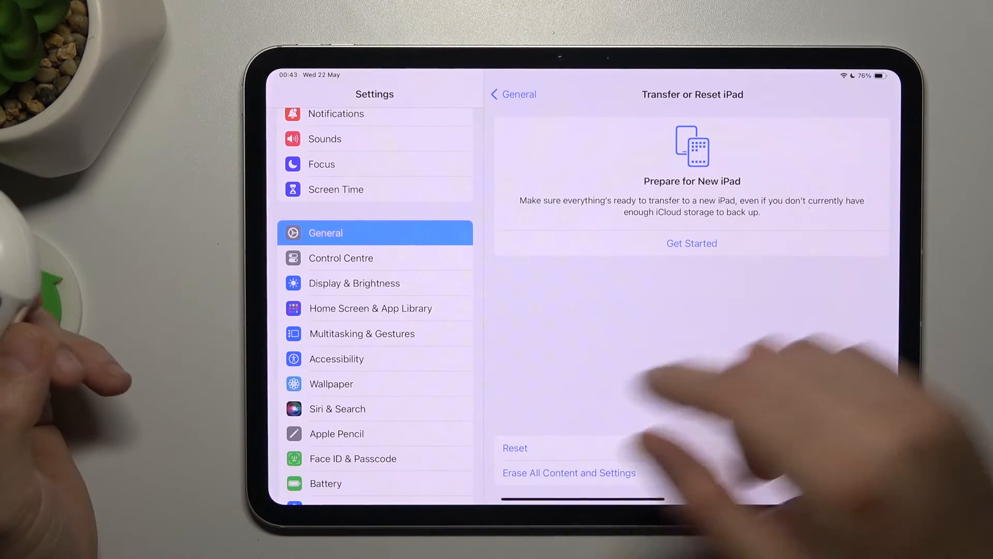
left_click(514, 94)
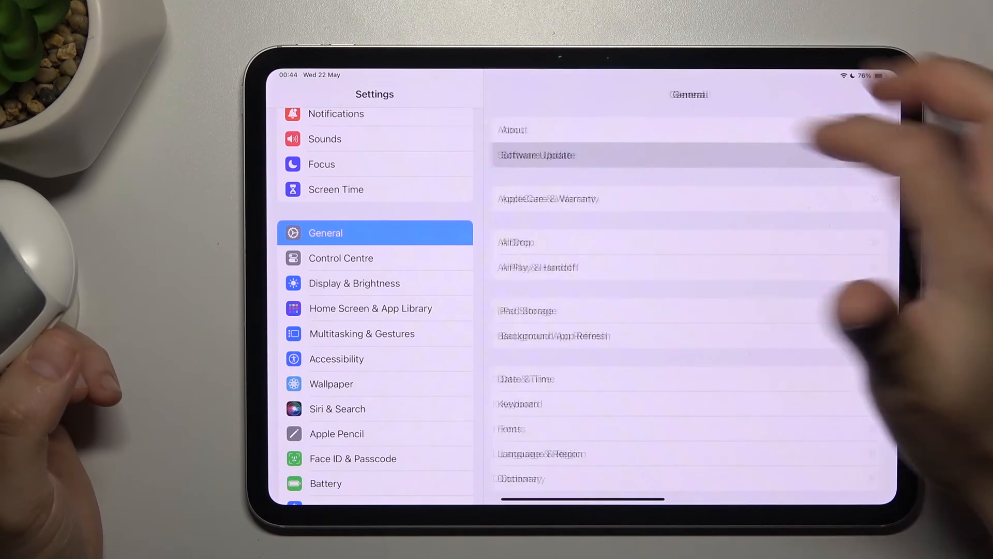
Open Software Update to see iPadOS 17.5.1 (610,5 MB) available
left_click(536, 154)
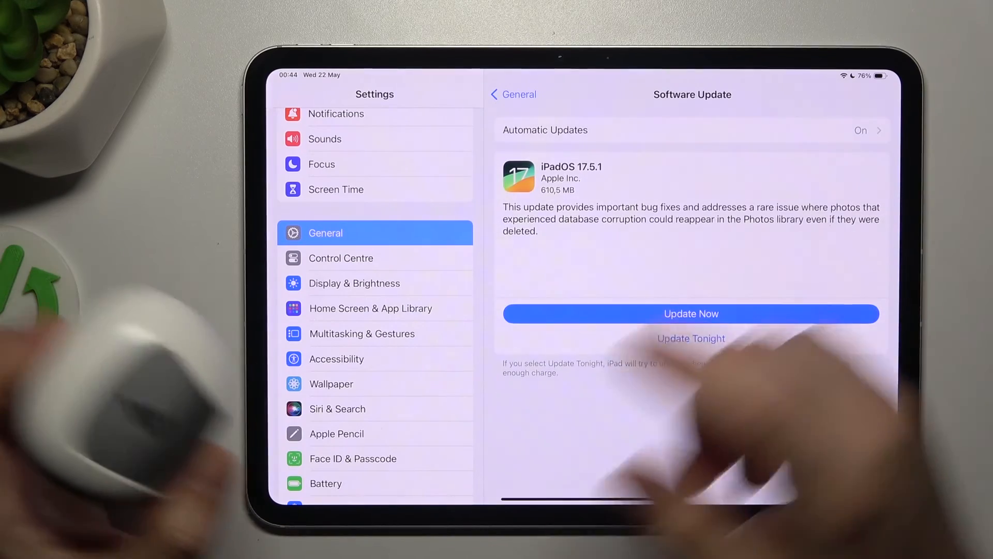